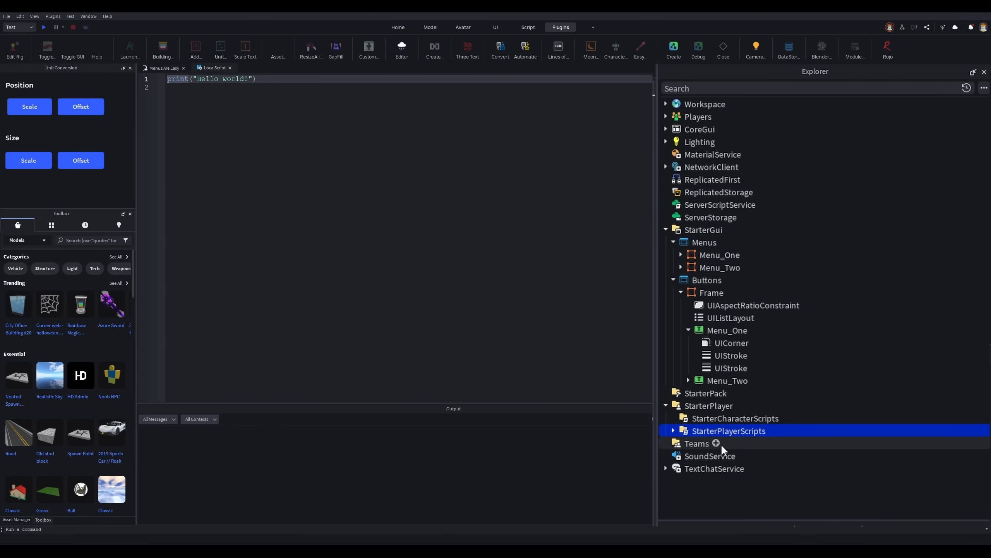
# Step: Insert a LocalScript under StarterPlayerScripts and name it 'MenuHandler'
pyautogui.click(716, 443)
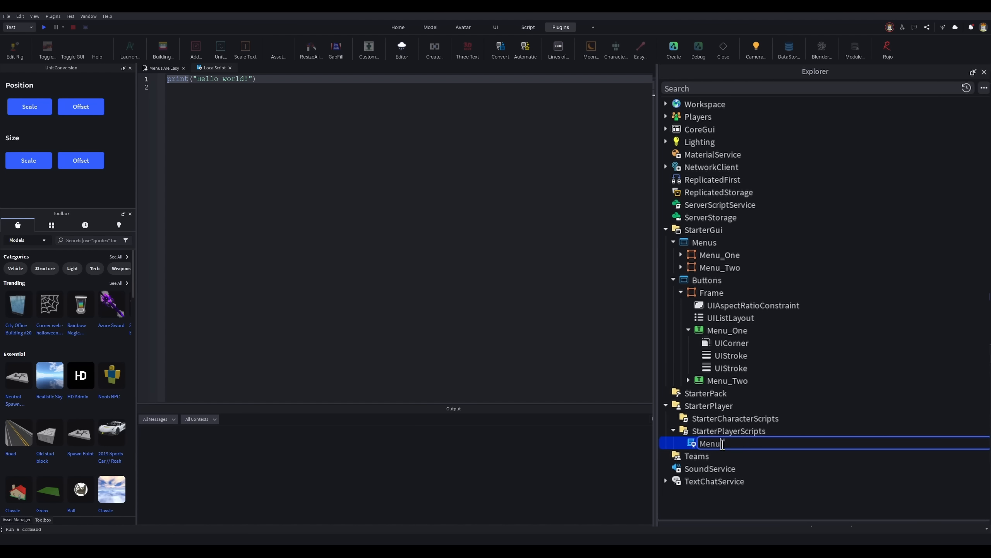
pyautogui.write('Handler')
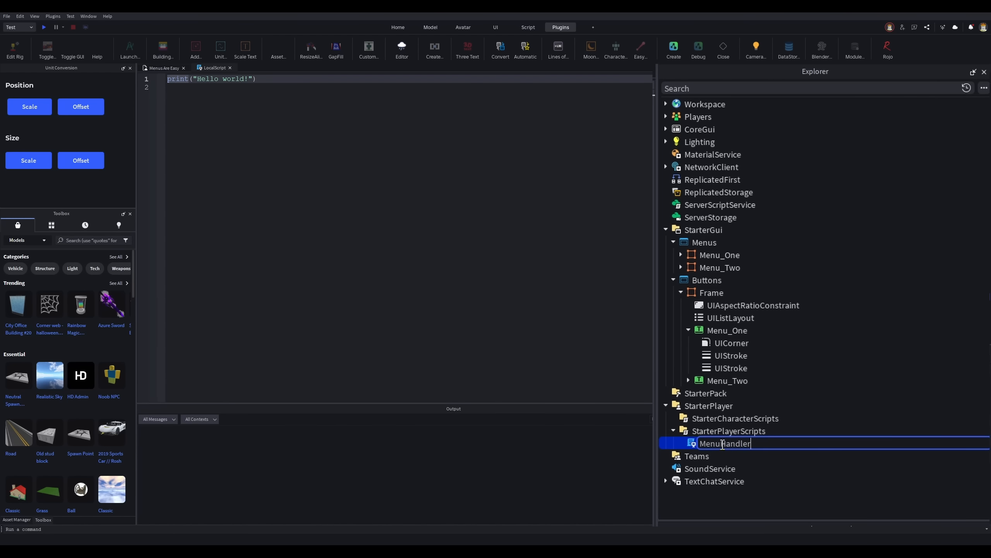
# Step: Write the '-- Objects' and '-- Dynamic Variables' sections, a currentMenu variable and an empty ToggleMenu(menuName) function with button hookups
pyautogui.doubleClick(724, 443)
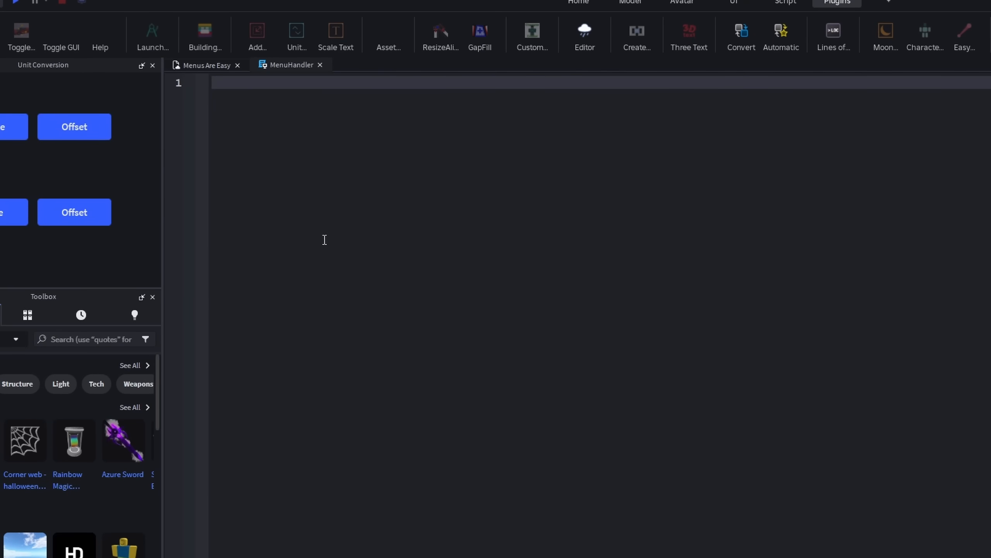
pyautogui.write('-- Objects')
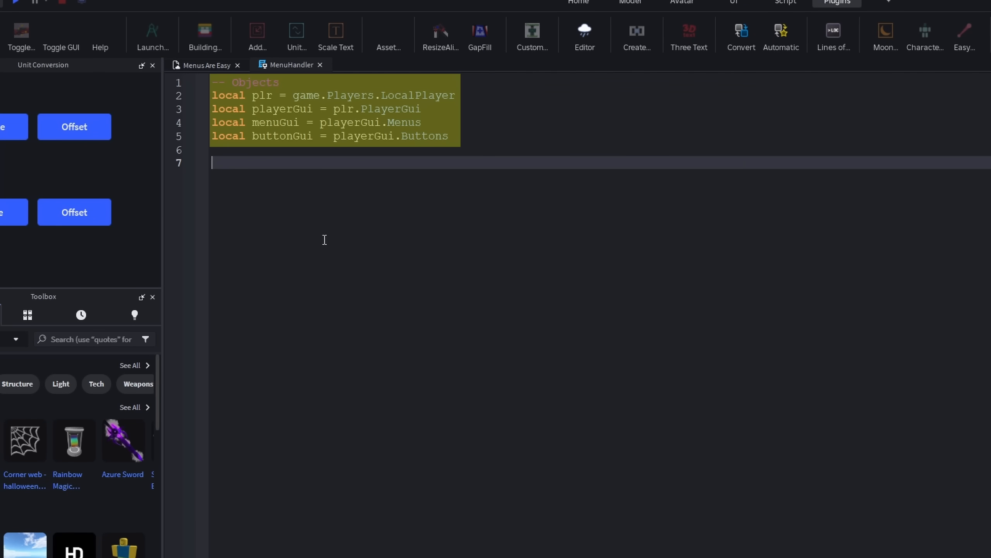
pyautogui.write('-- Dynamic Variables')
pyautogui.write('local currentMenu : string? = ni')
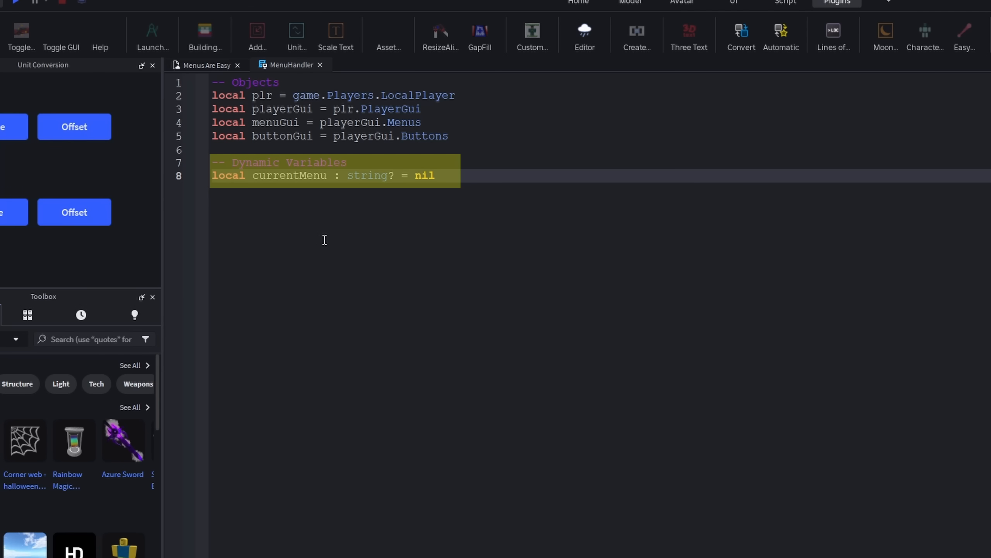
pyautogui.write('local function')
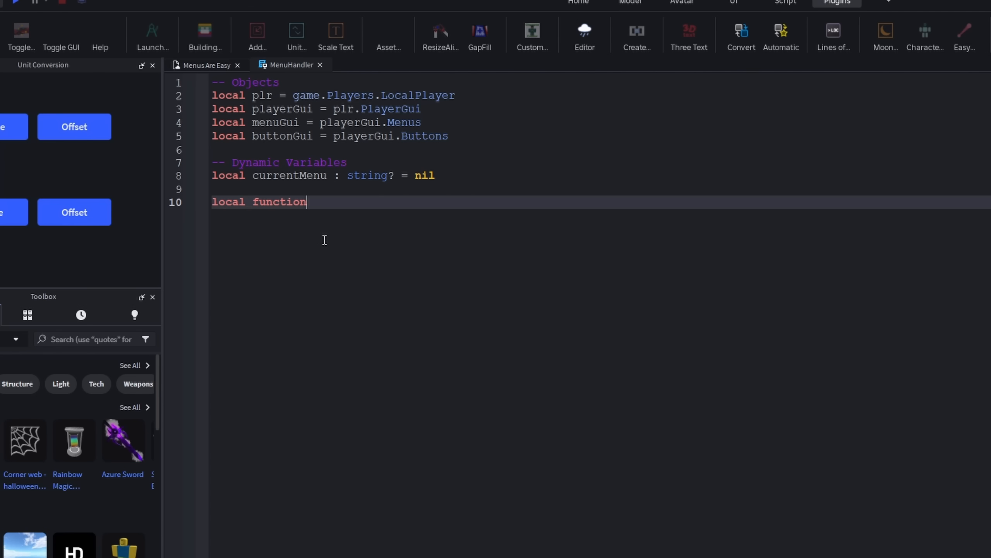
pyautogui.write('ToggleMenu(menuName : string')
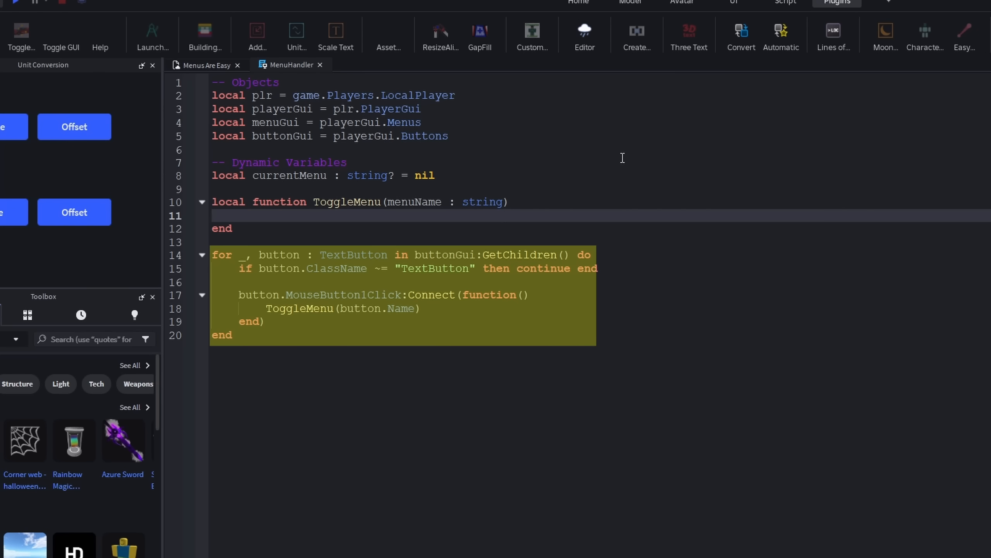
# Step: Fill ToggleMenu with an 'if currentMenu' close-or-open check ending in 'currentMenu = menuName', then playtest
pyautogui.write('if currentMenu == menuName then')
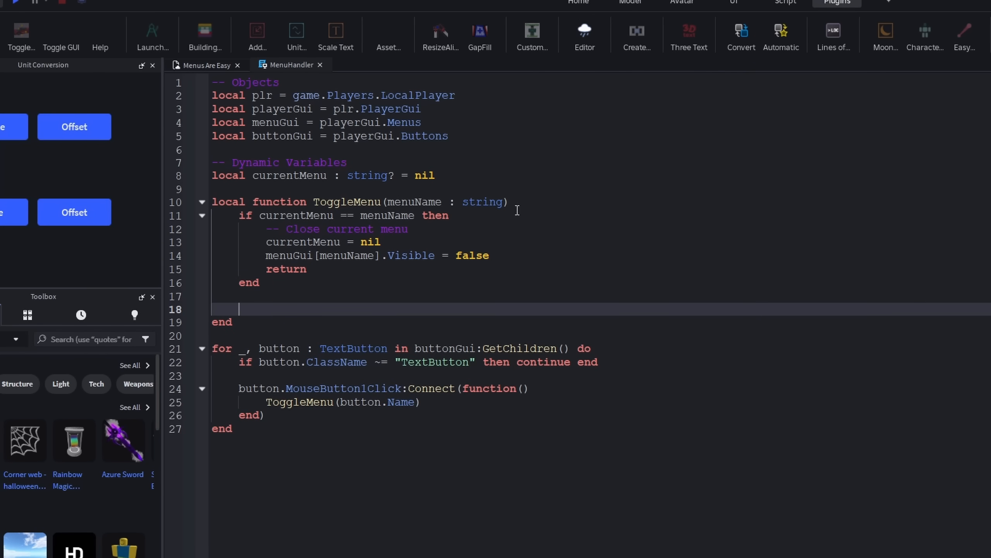
pyautogui.write('currentMenu = menuName')
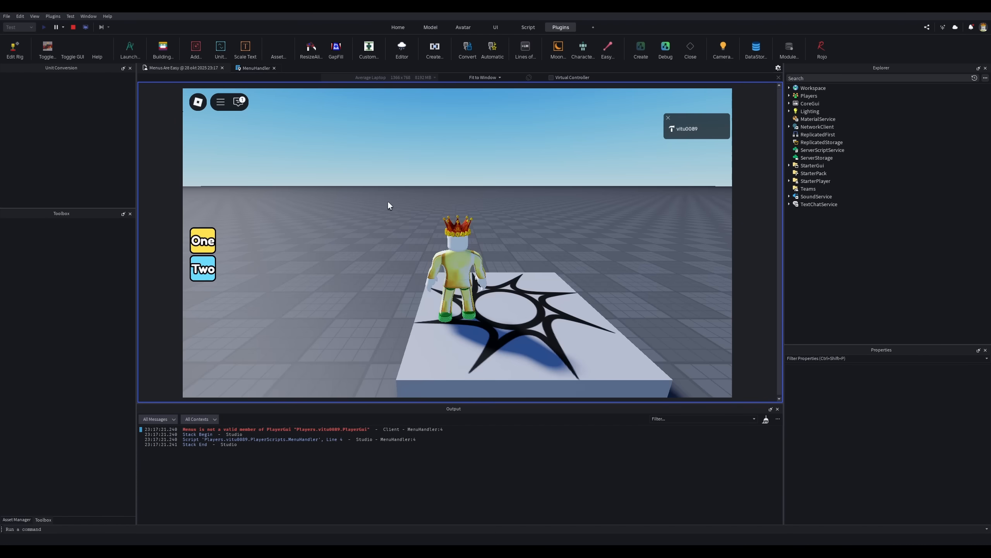
# Step: Change the menuGui line to playerGui:WaitForChild("Menus", math.huge), then playtest and open Menu Two
pyautogui.click(256, 68)
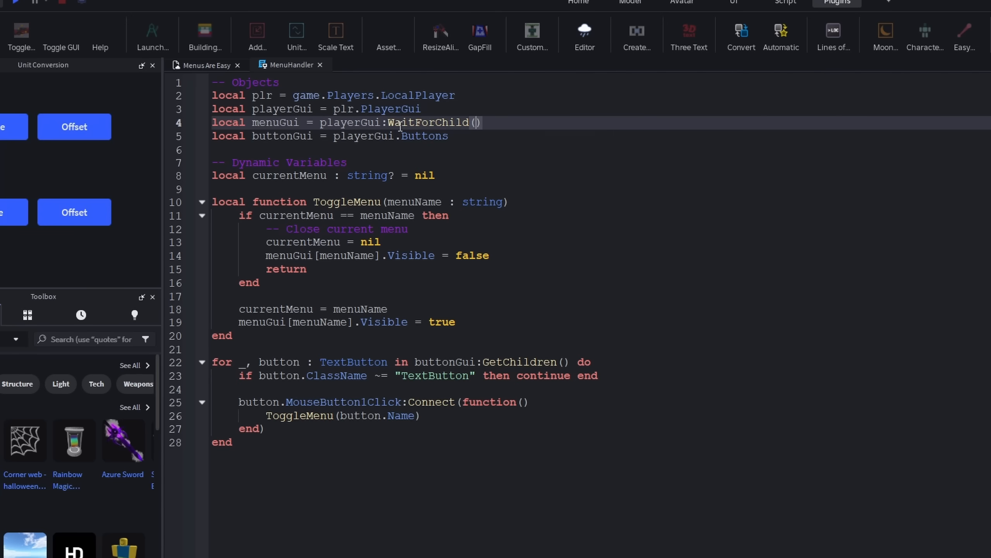
pyautogui.write('"Menus", math.huge')
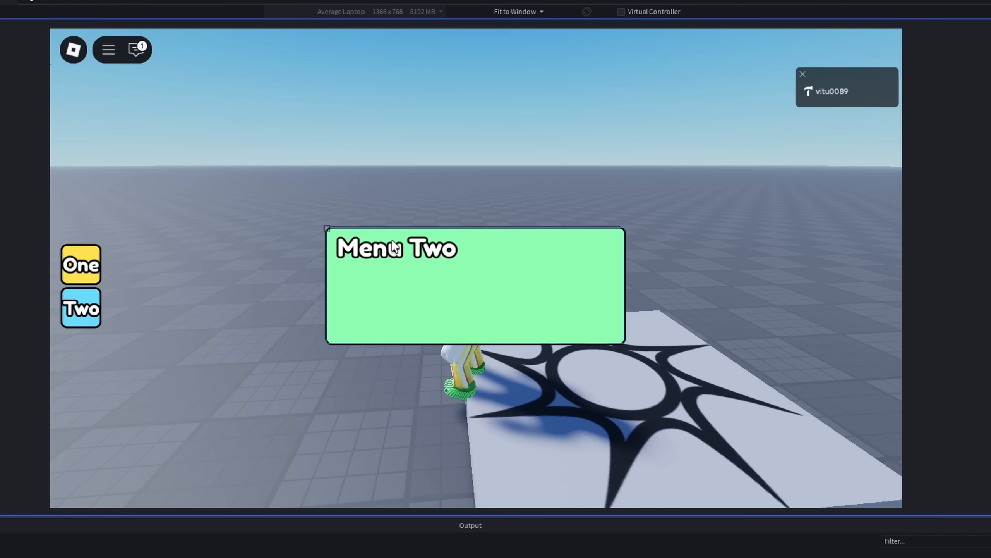
pyautogui.click(82, 269)
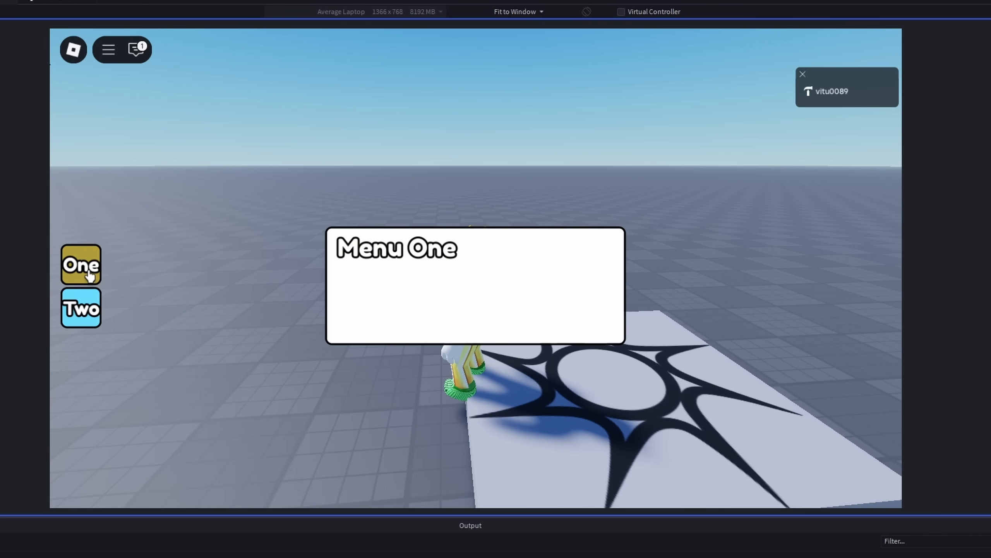
pyautogui.click(81, 310)
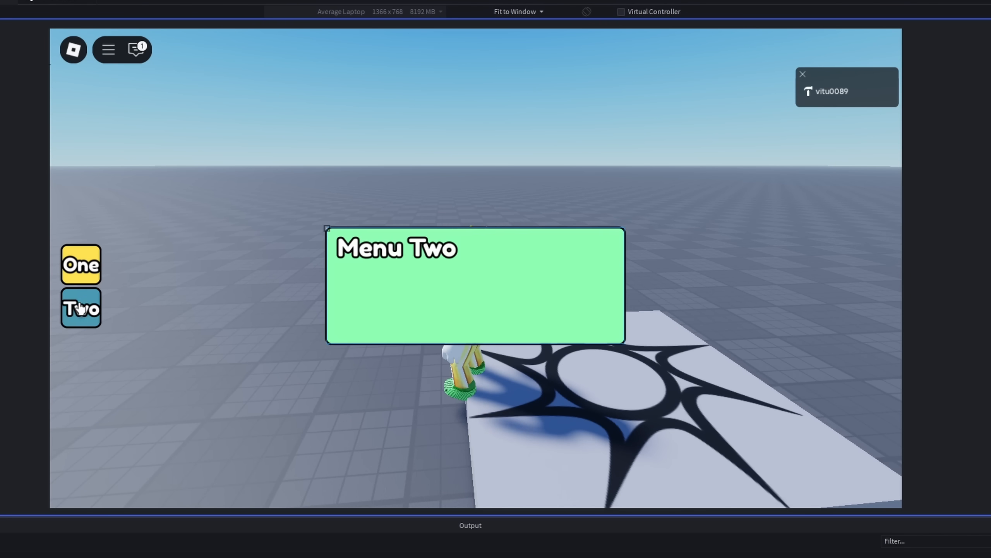